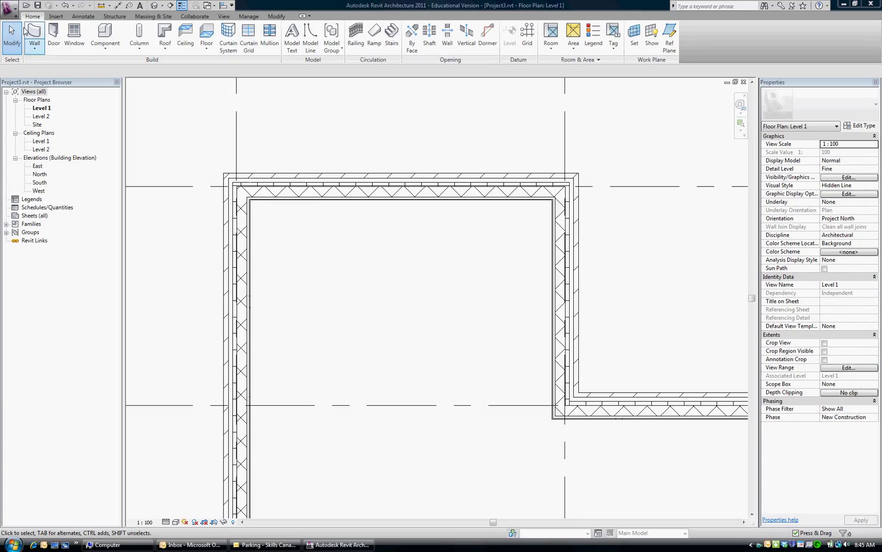
Step: Start the Window tool with M_Fixed 0406 x 0610mm and bring up its Type Properties
{"action": "left_click", "coordinate": [74, 34]}
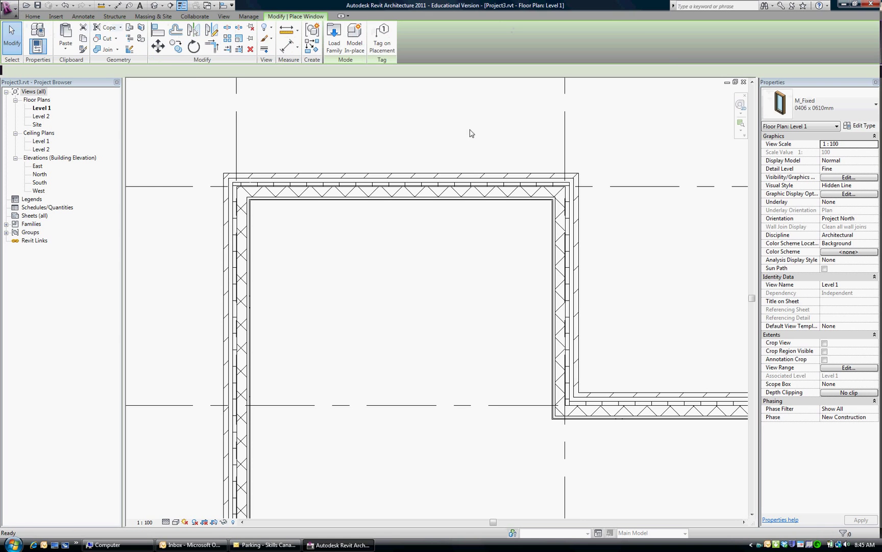
{"action": "left_click", "coordinate": [382, 35]}
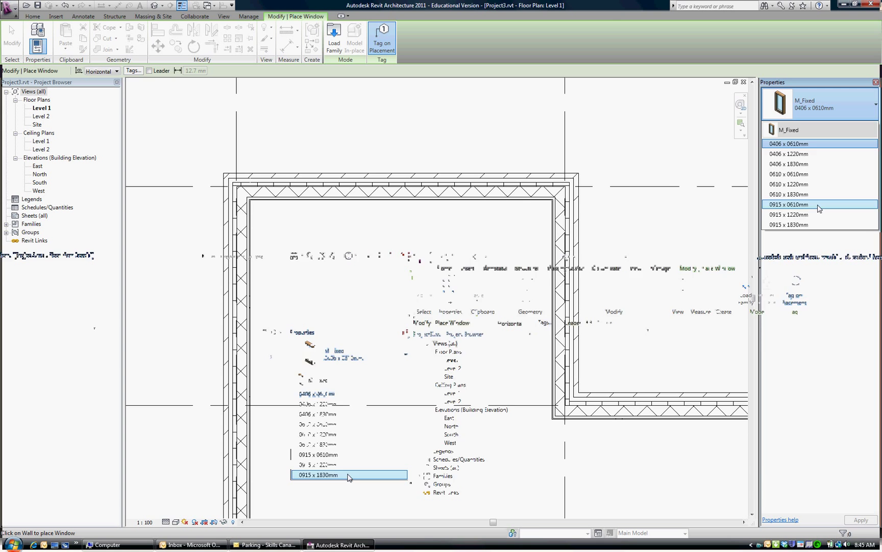
{"action": "left_click", "coordinate": [789, 144]}
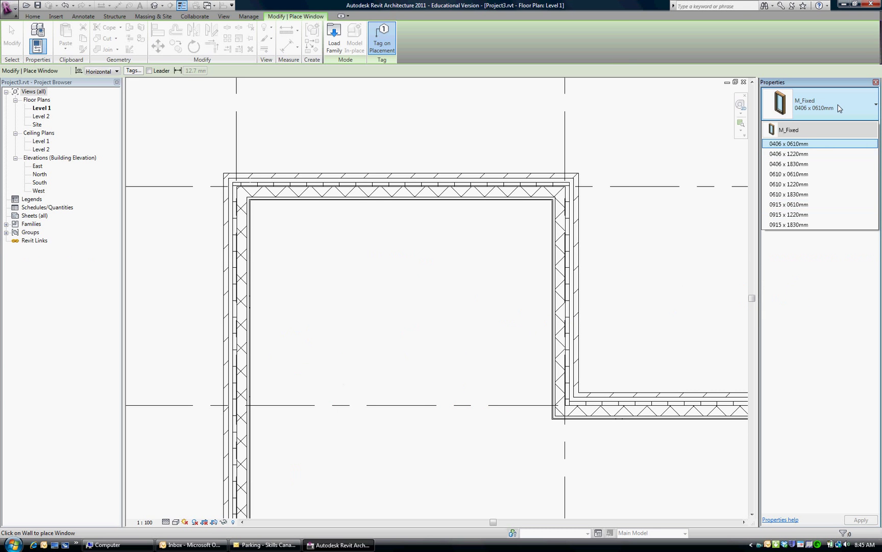
{"action": "left_click", "coordinate": [790, 144]}
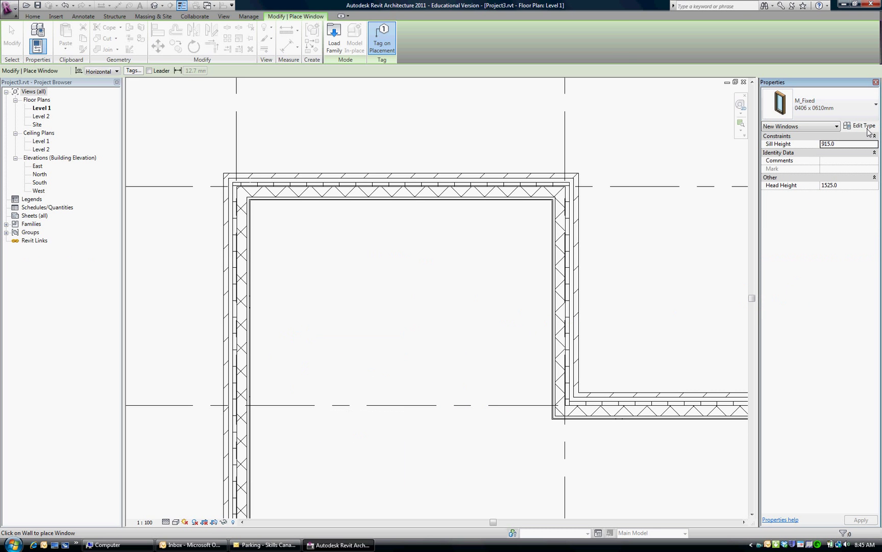
{"action": "mouse_move", "coordinate": [864, 126]}
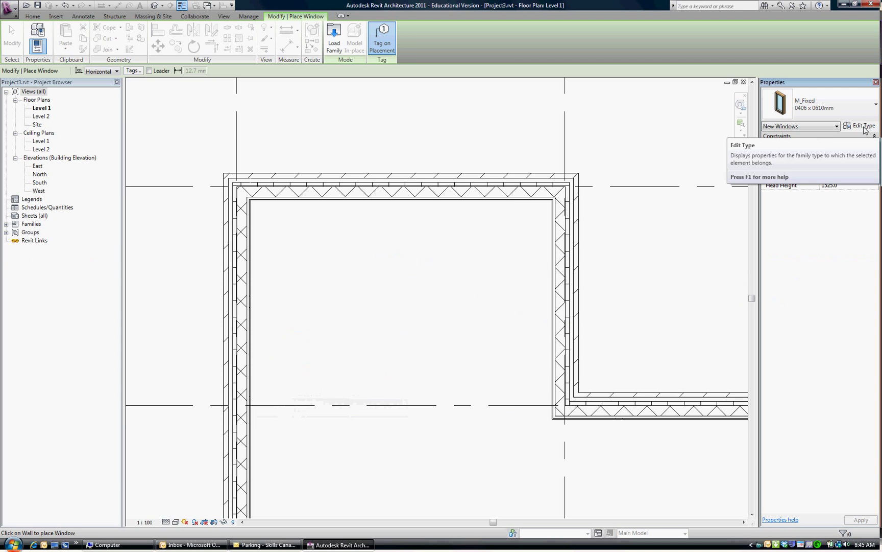
{"action": "left_click", "coordinate": [863, 126]}
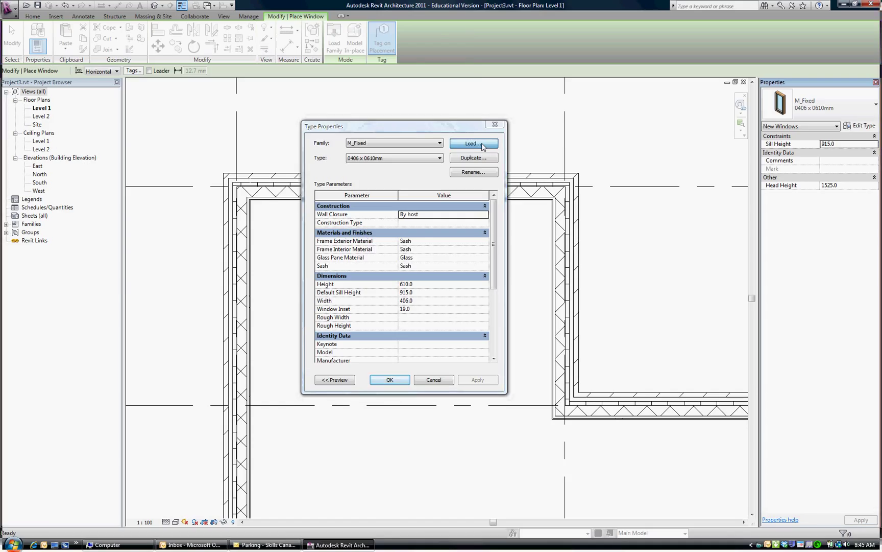
Step: Load the Window - Variable family (type Standard) from the Additional_Files folder
{"action": "left_click", "coordinate": [473, 144]}
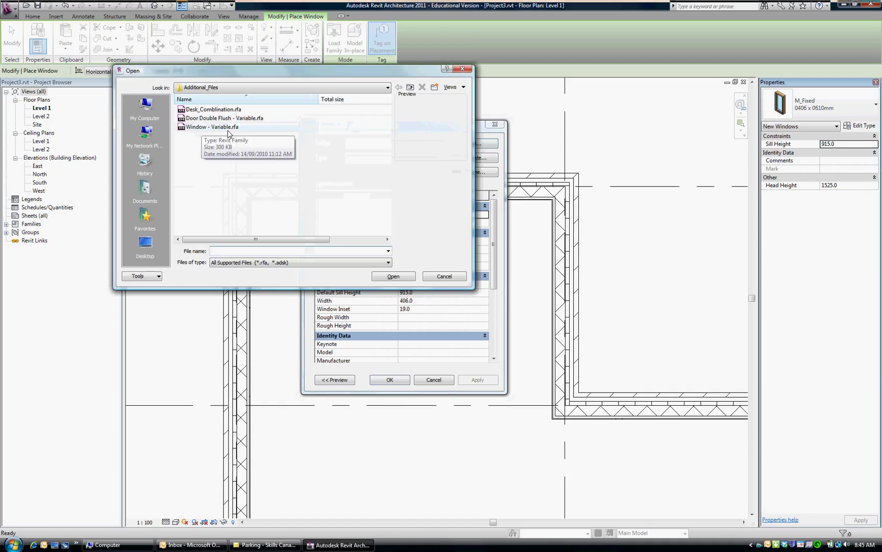
{"action": "mouse_move", "coordinate": [207, 134]}
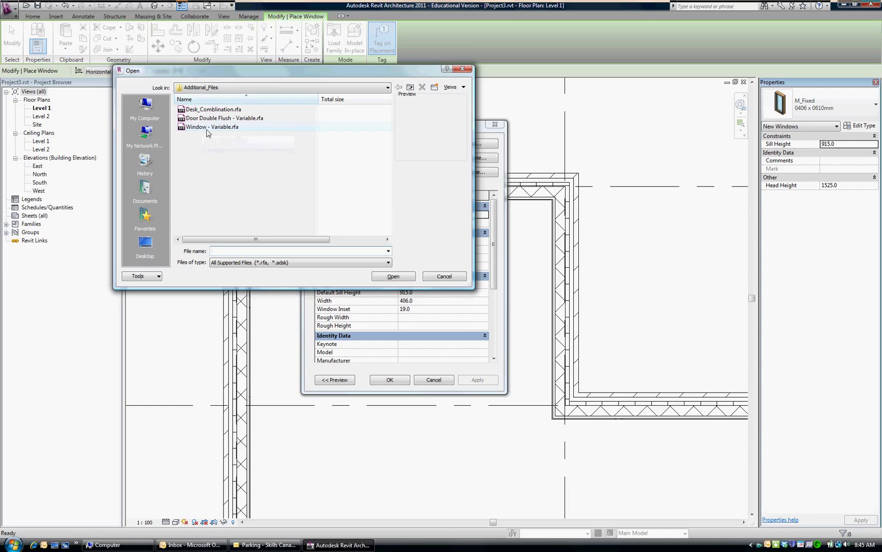
{"action": "mouse_move", "coordinate": [213, 127]}
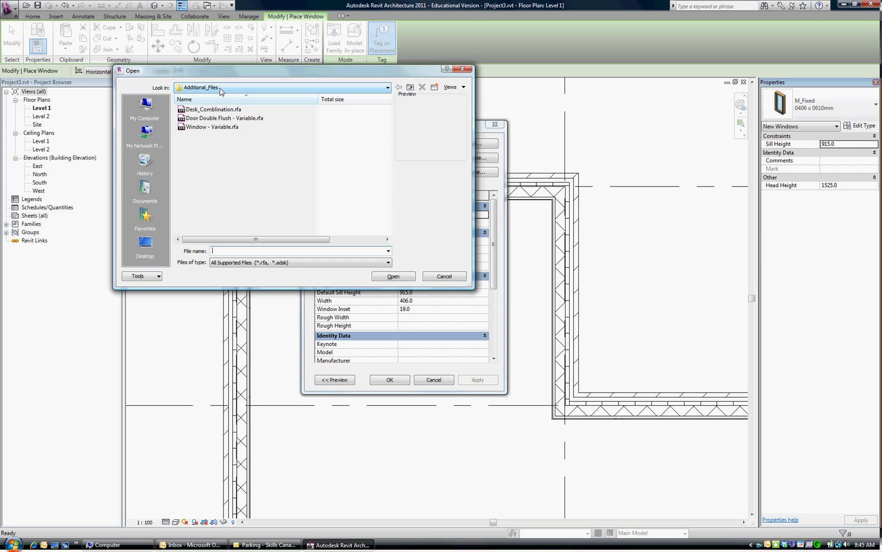
{"action": "mouse_move", "coordinate": [388, 91]}
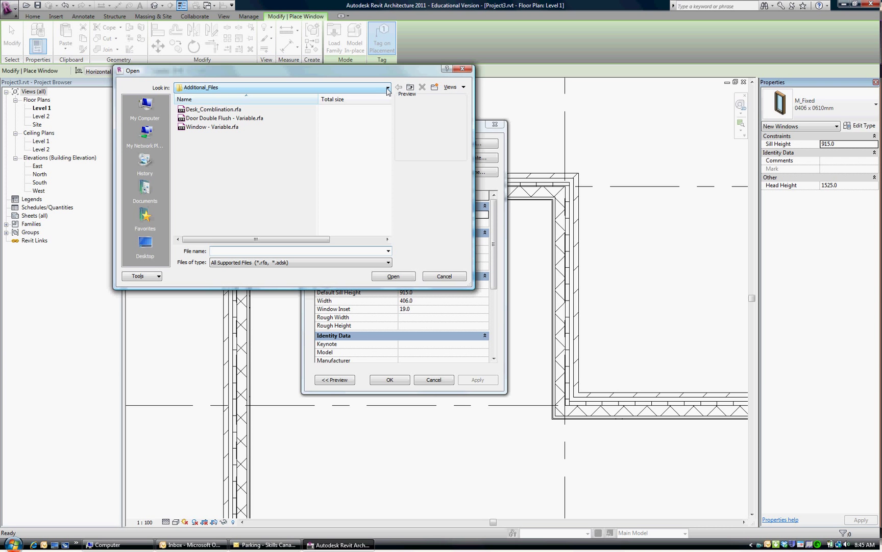
{"action": "left_click", "coordinate": [387, 87]}
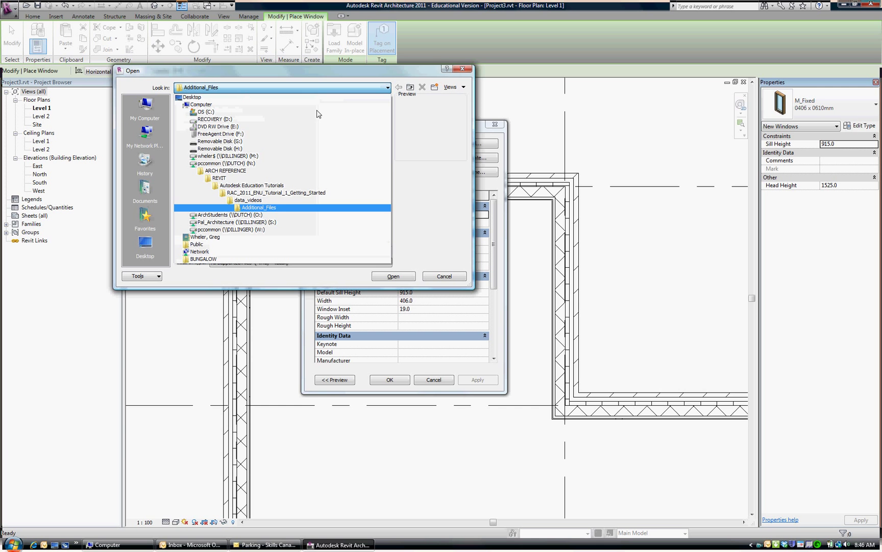
{"action": "left_click", "coordinate": [225, 163]}
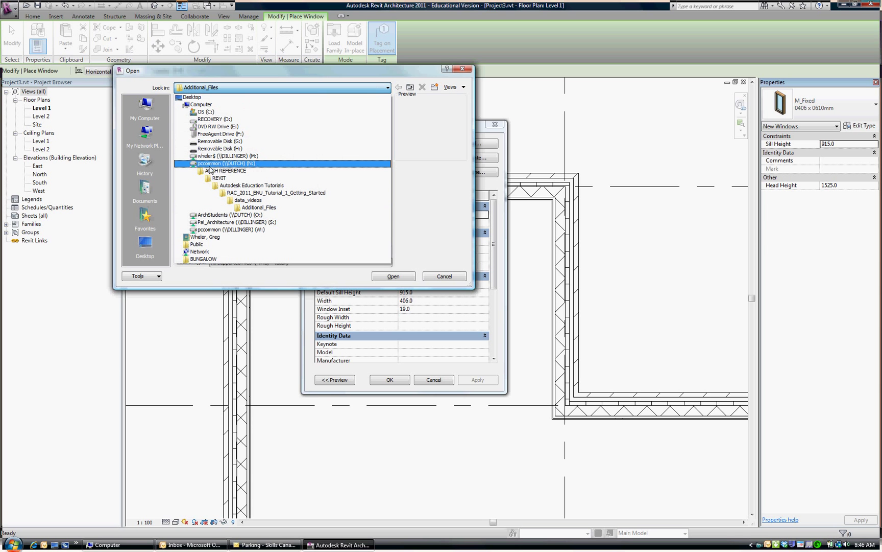
{"action": "left_click", "coordinate": [225, 171]}
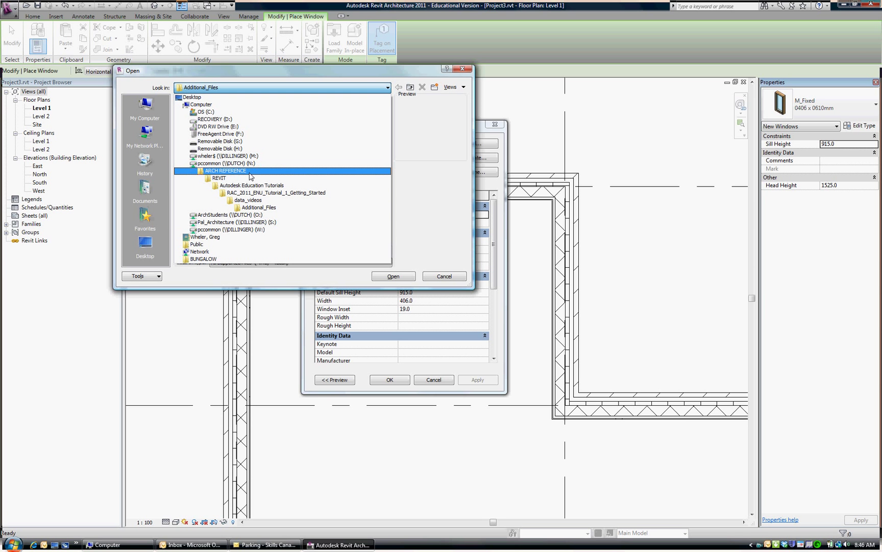
{"action": "left_click", "coordinate": [218, 177]}
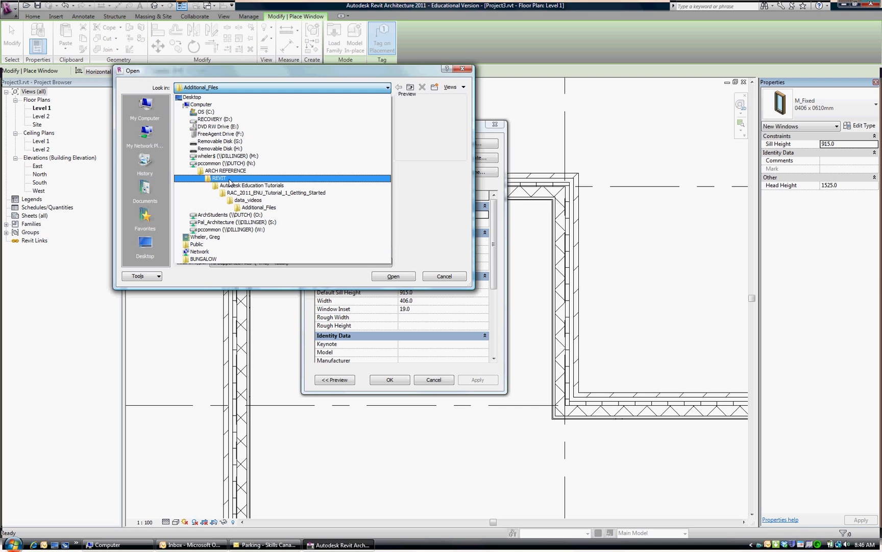
{"action": "left_click", "coordinate": [252, 185]}
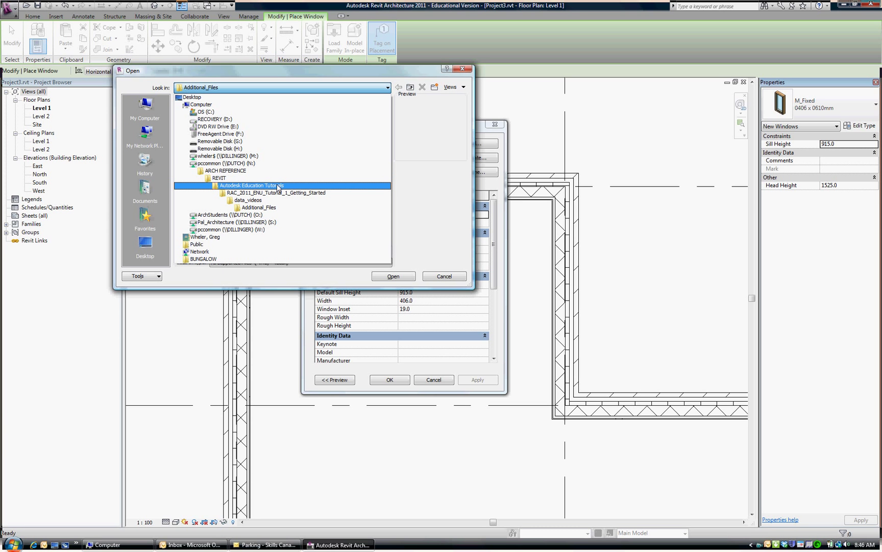
{"action": "left_click", "coordinate": [275, 192]}
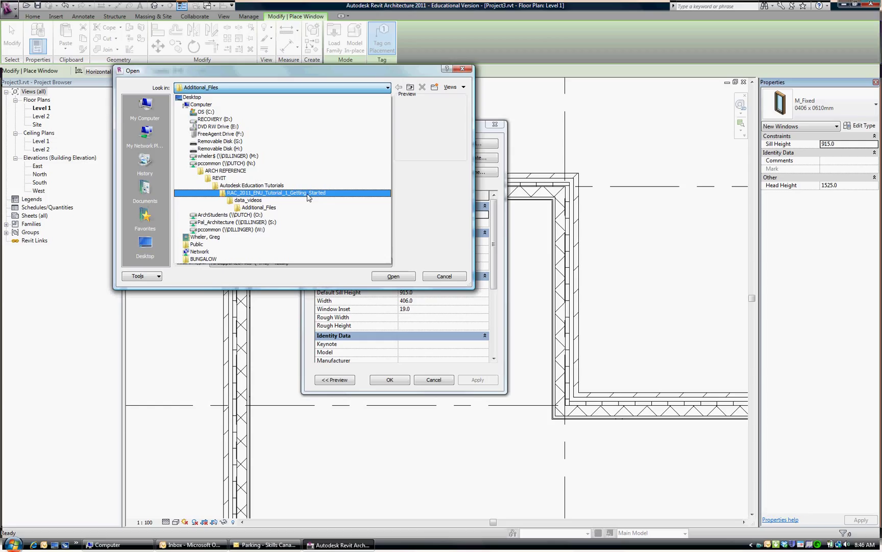
{"action": "mouse_move", "coordinate": [313, 199]}
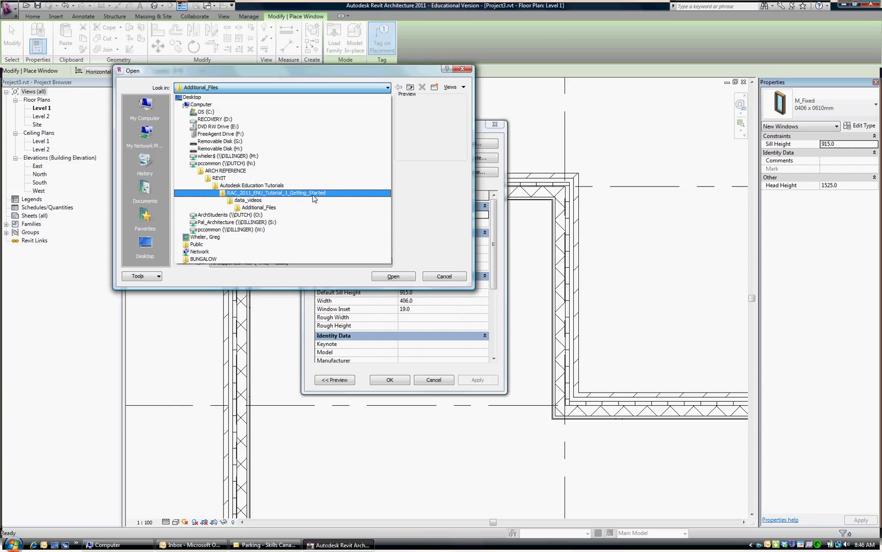
{"action": "left_click", "coordinate": [246, 201]}
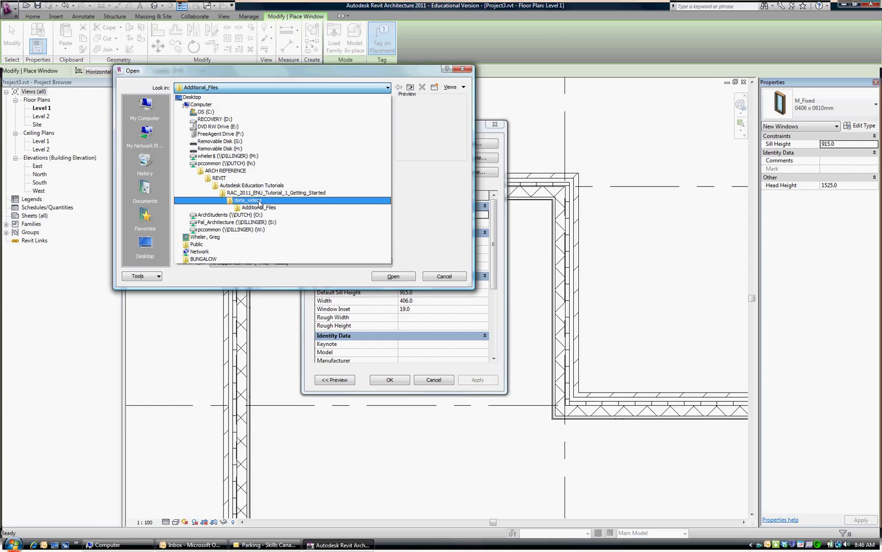
{"action": "mouse_move", "coordinate": [280, 212]}
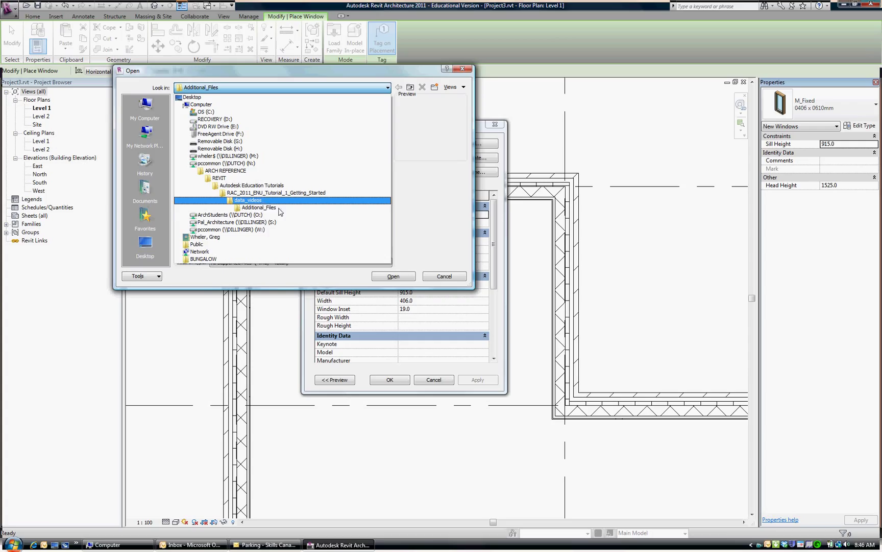
{"action": "left_click", "coordinate": [259, 208]}
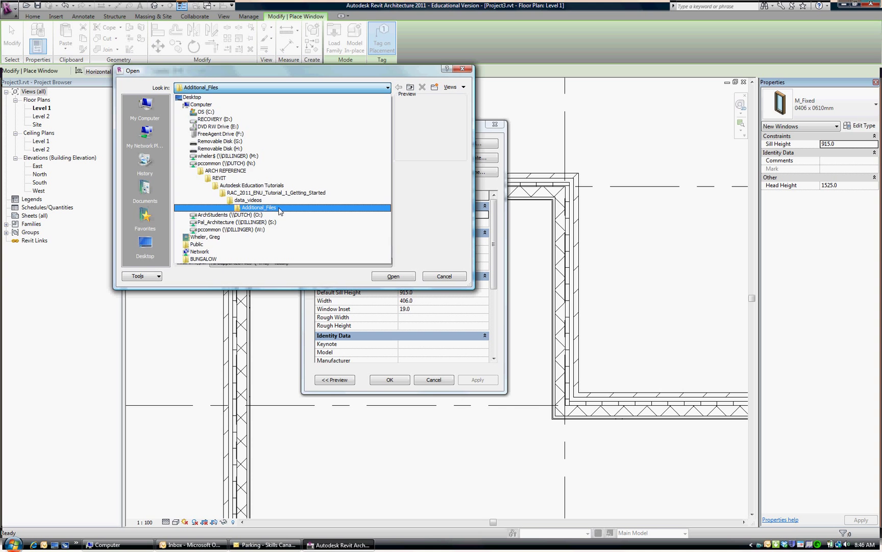
{"action": "double_click", "coordinate": [259, 207]}
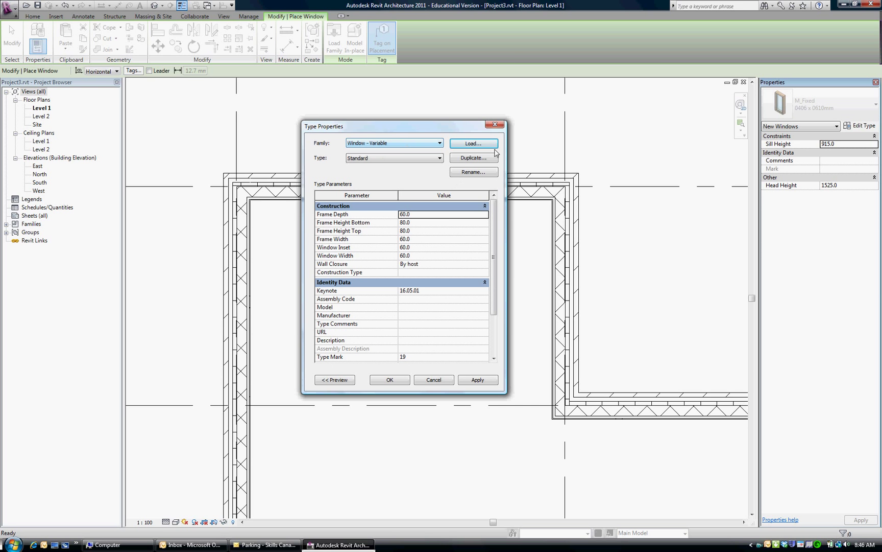
Step: Confirm the loaded type and set the window Height to 1200 and Width to 2400
{"action": "left_click", "coordinate": [389, 379]}
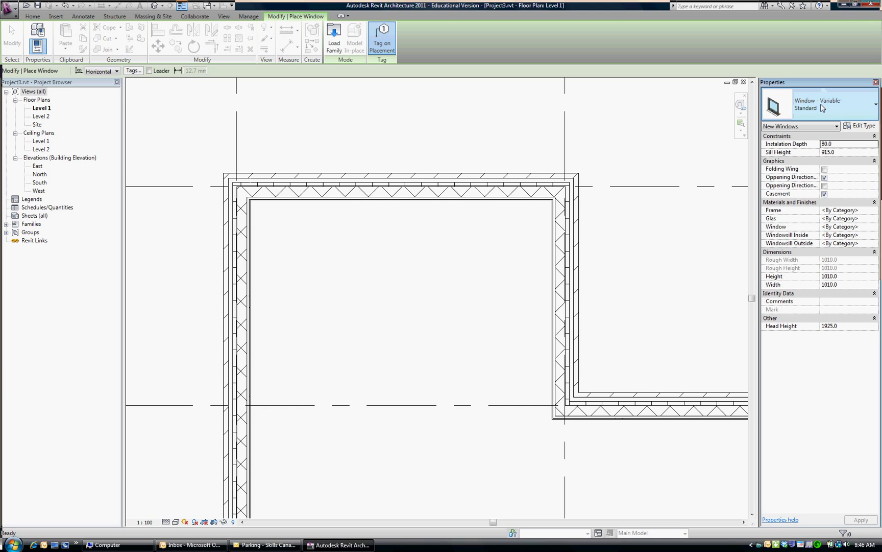
{"action": "mouse_move", "coordinate": [819, 108]}
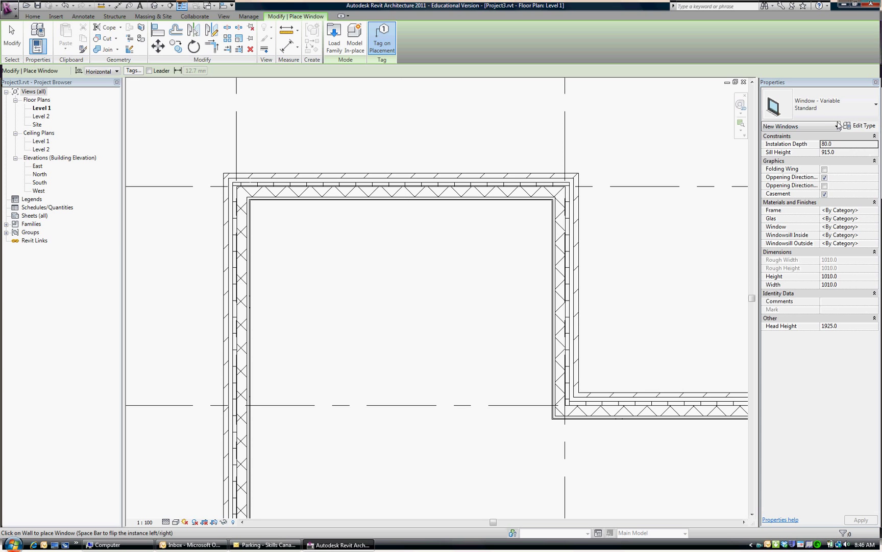
{"action": "mouse_move", "coordinate": [831, 152]}
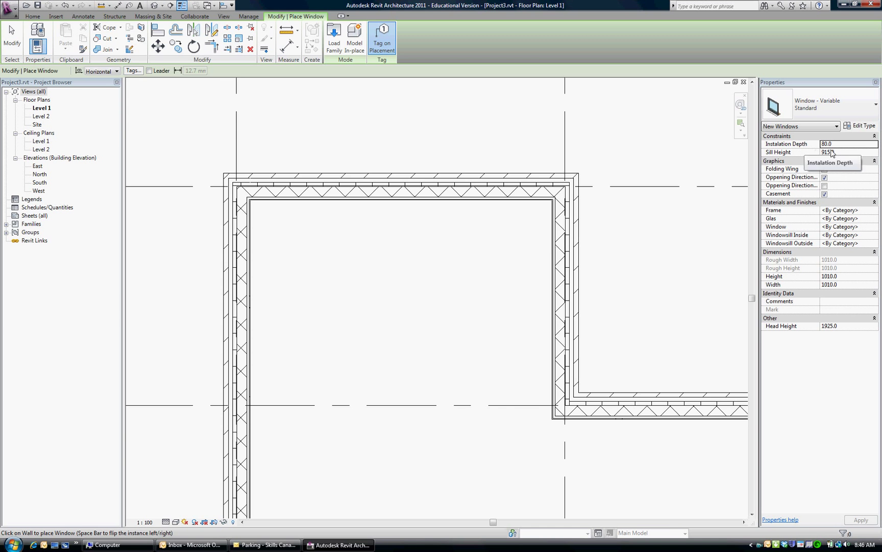
{"action": "mouse_move", "coordinate": [839, 156]}
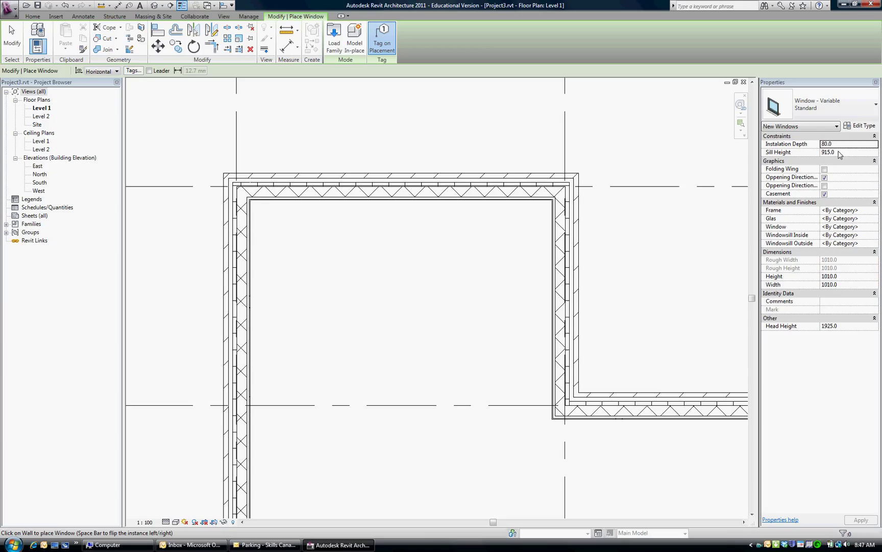
{"action": "triple_click", "coordinate": [834, 276]}
{"action": "type", "text": "1200"}
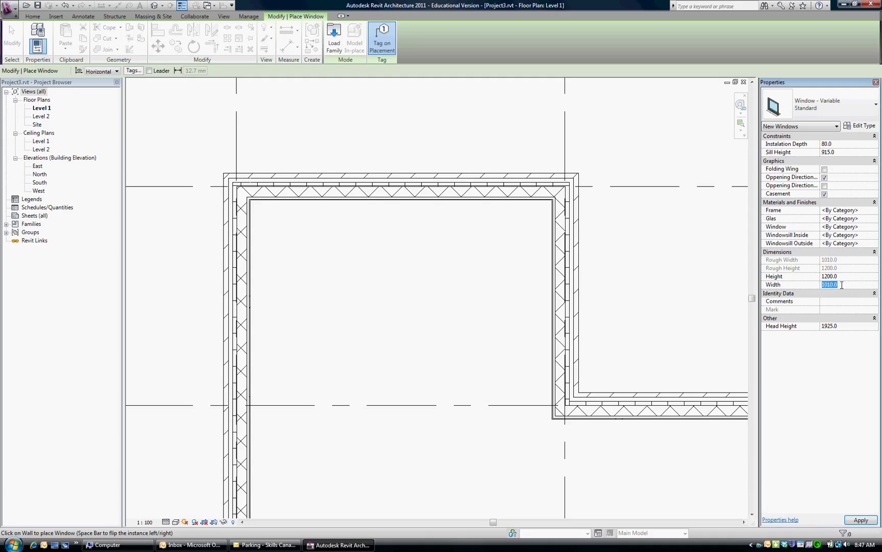
{"action": "type", "text": "2400"}
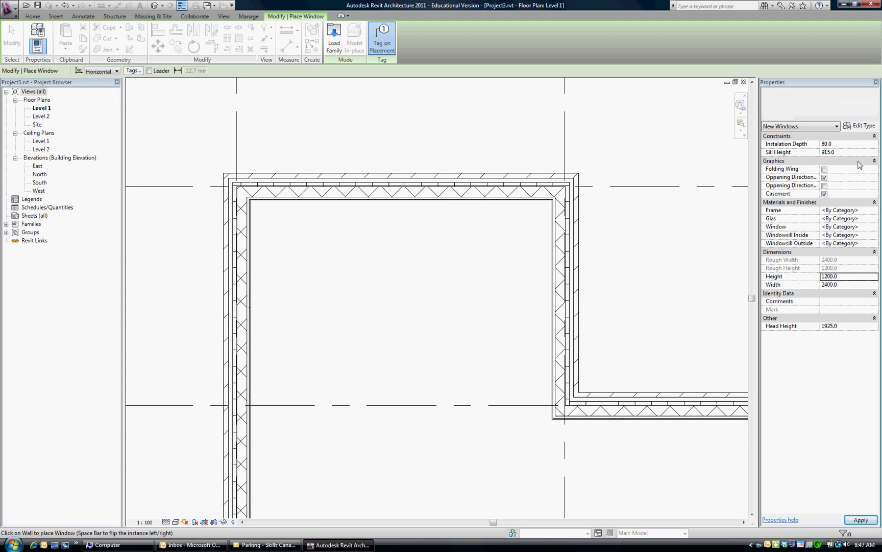
Step: Apply the 1200 × 2400 size and place the window in the top wall, tagged 19
{"action": "left_click", "coordinate": [408, 187]}
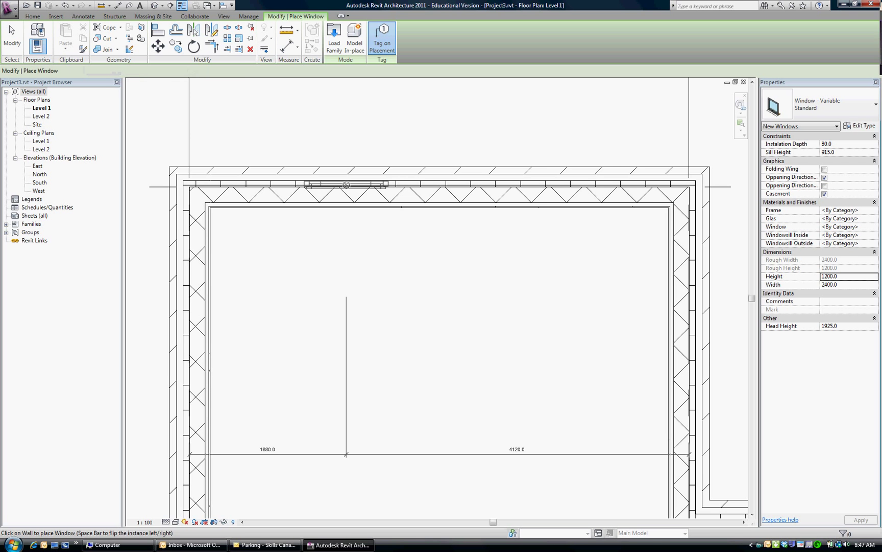
{"action": "left_click", "coordinate": [346, 184]}
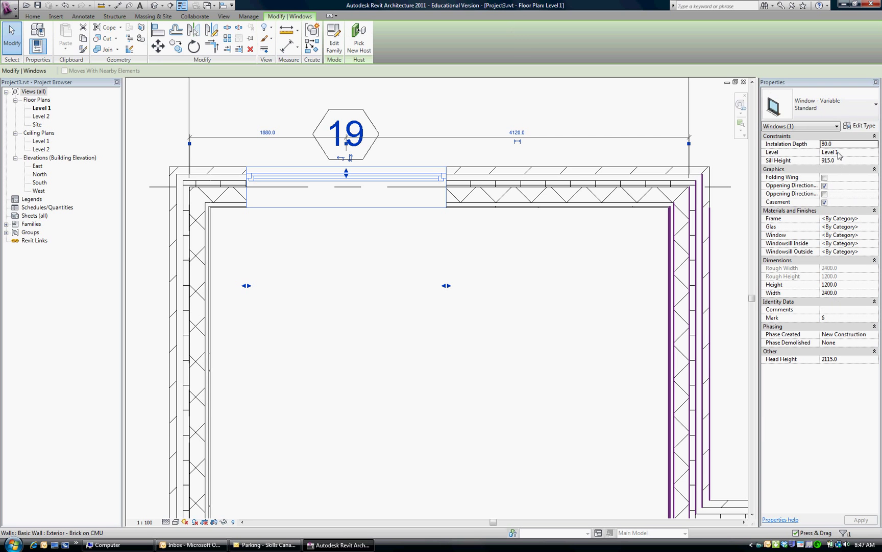
Step: Set the first window's Sill Height to 900 and shift it left to 1600 from the grid
{"action": "triple_click", "coordinate": [847, 161]}
{"action": "type", "text": "900"}
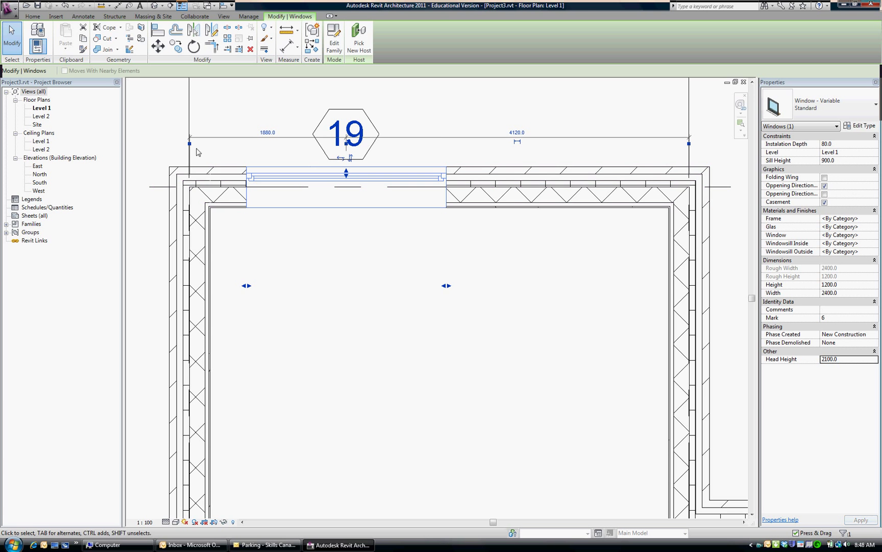
{"action": "left_click", "coordinate": [346, 171]}
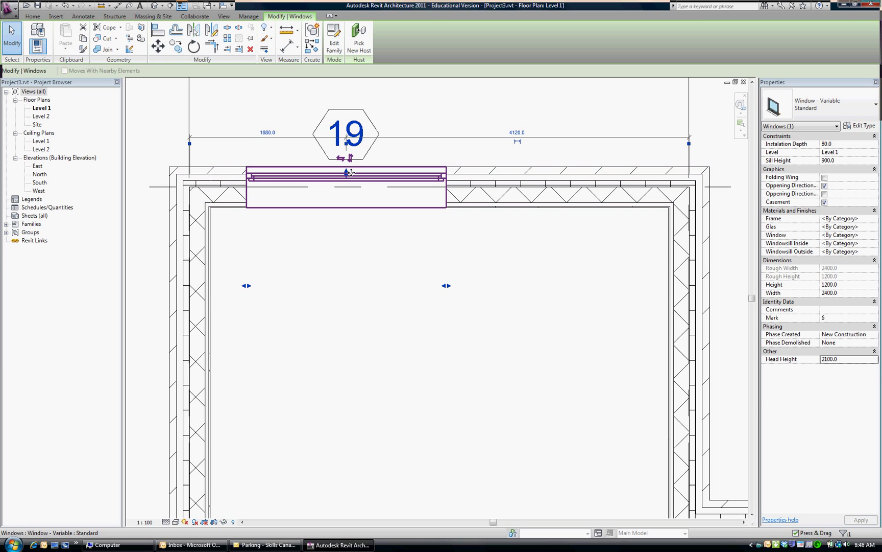
{"action": "left_click", "coordinate": [268, 133]}
{"action": "type", "text": "1600"}
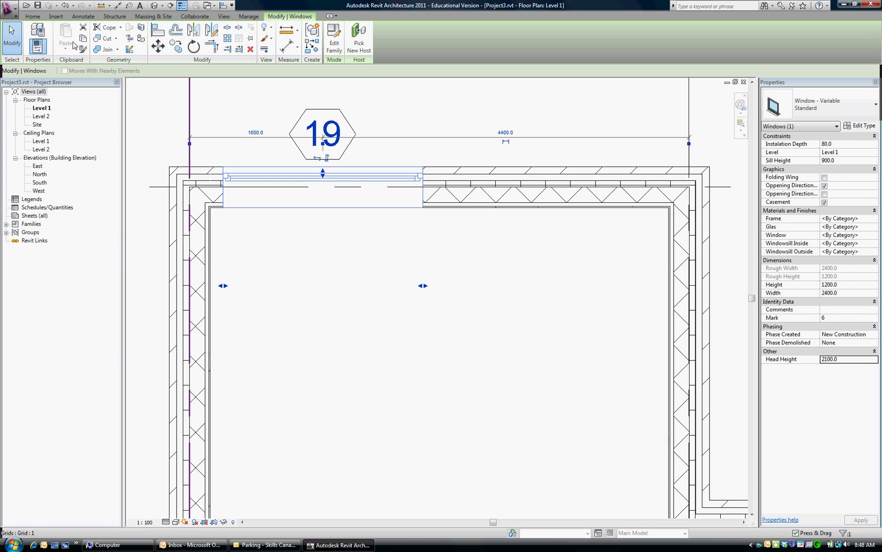
{"action": "left_click", "coordinate": [323, 189]}
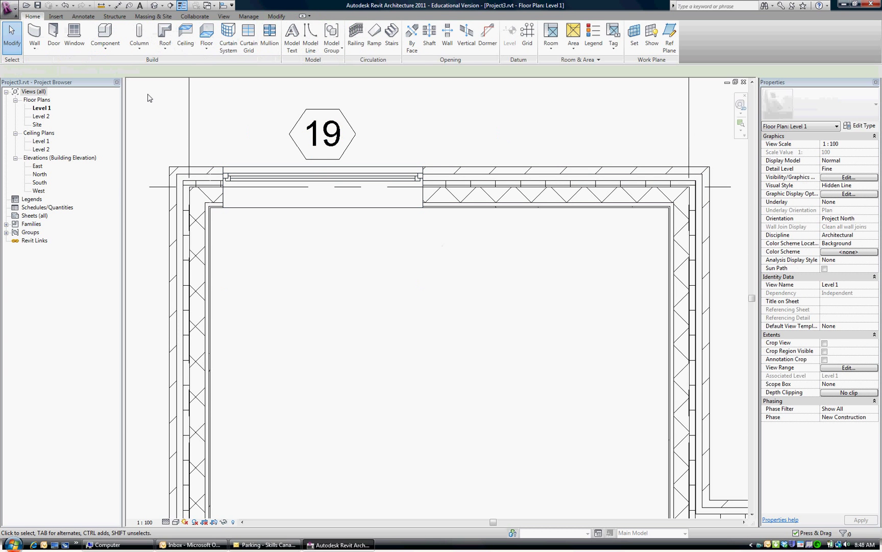
Step: Place a second variable window with Sill Height 900 in the right part of the top wall
{"action": "left_click", "coordinate": [73, 34]}
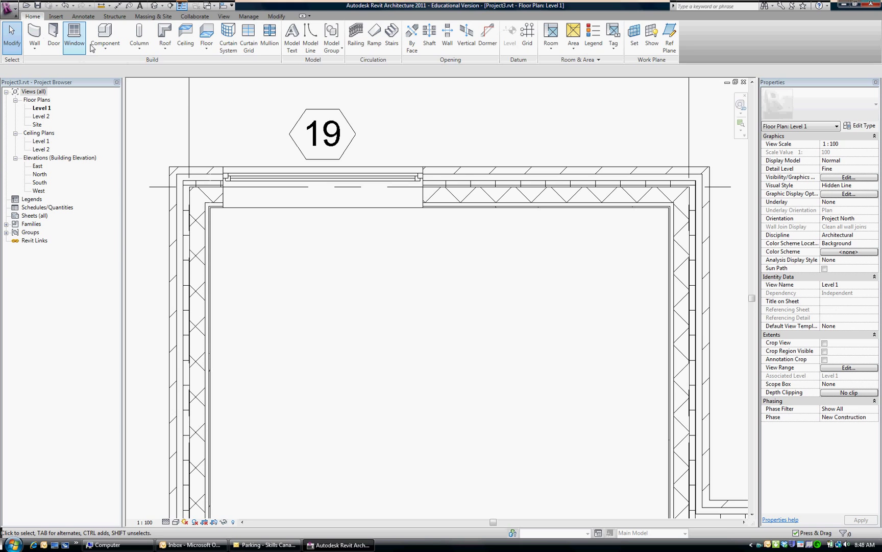
{"action": "left_click", "coordinate": [73, 35]}
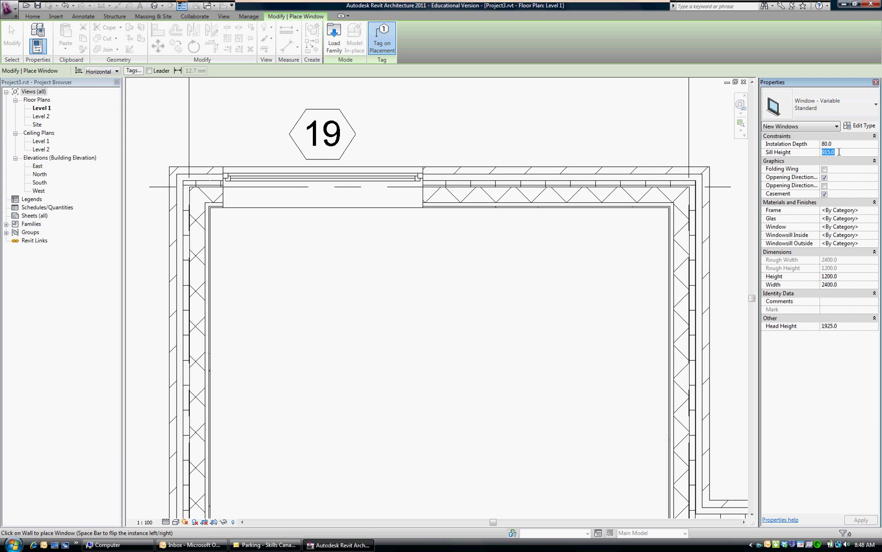
{"action": "type", "text": "900"}
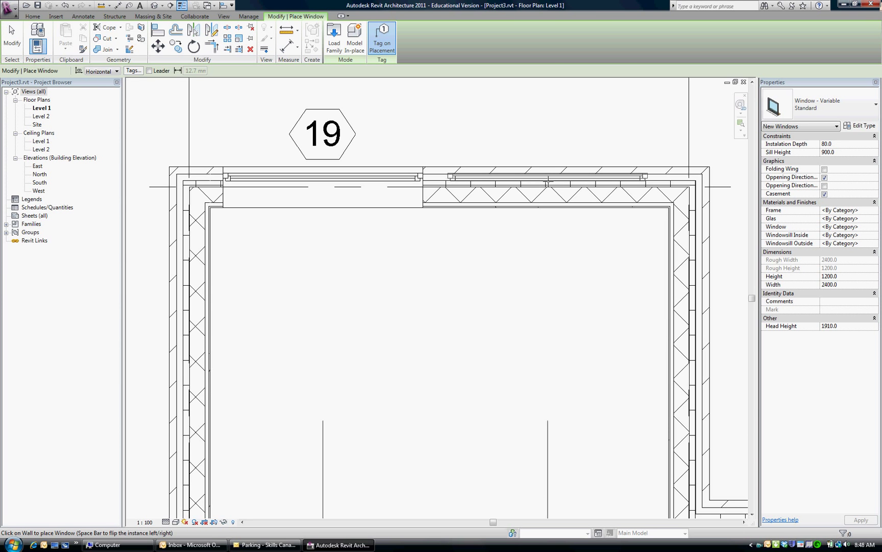
{"action": "left_click", "coordinate": [547, 180]}
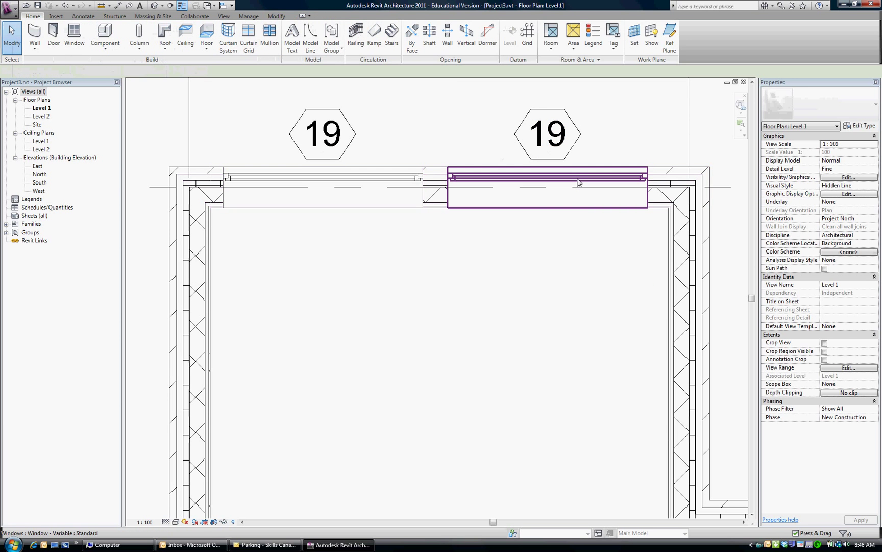
{"action": "left_click", "coordinate": [545, 189]}
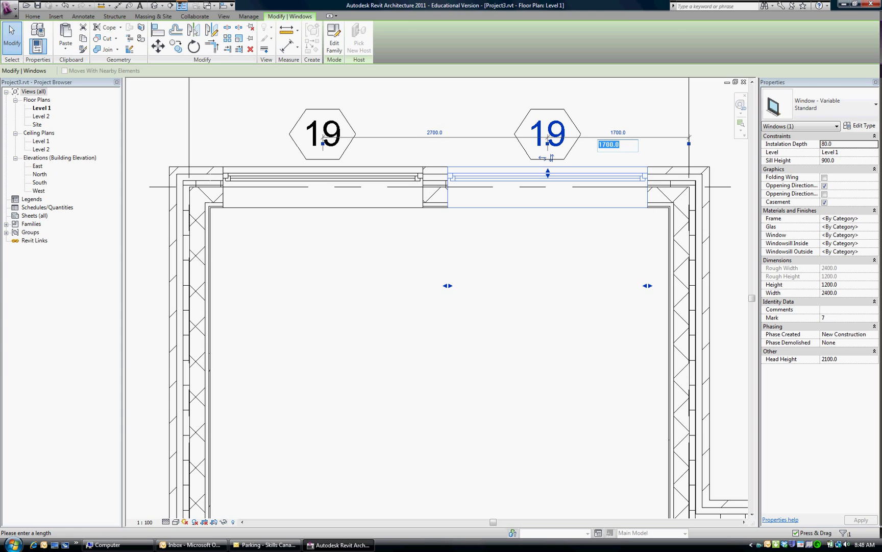